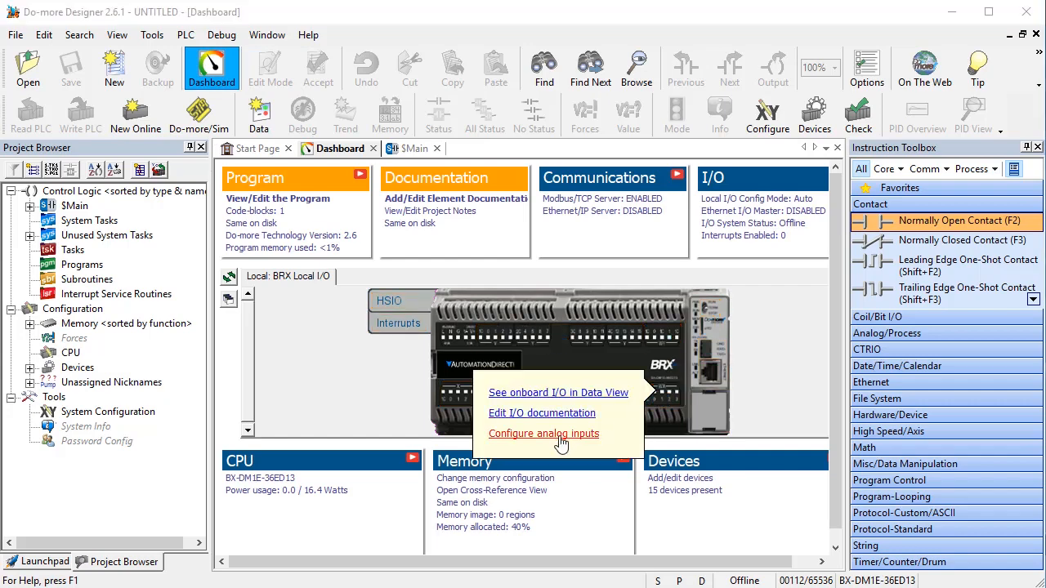
Set input 1 to 4–20 mA scaled WX0 into RX0 as 0–300, and input 2 to 4–20 mA
click(543, 434)
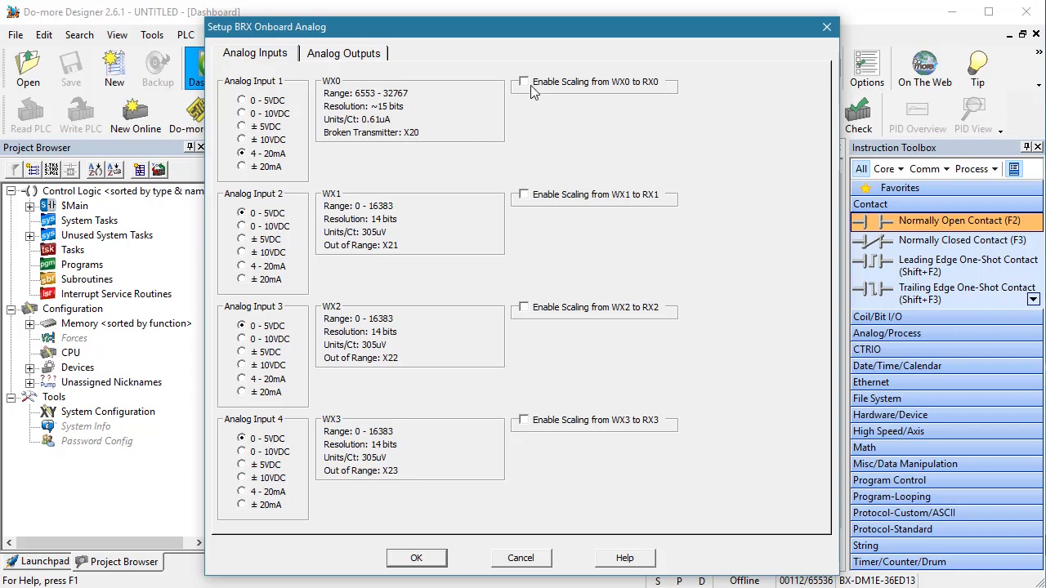
click(523, 81)
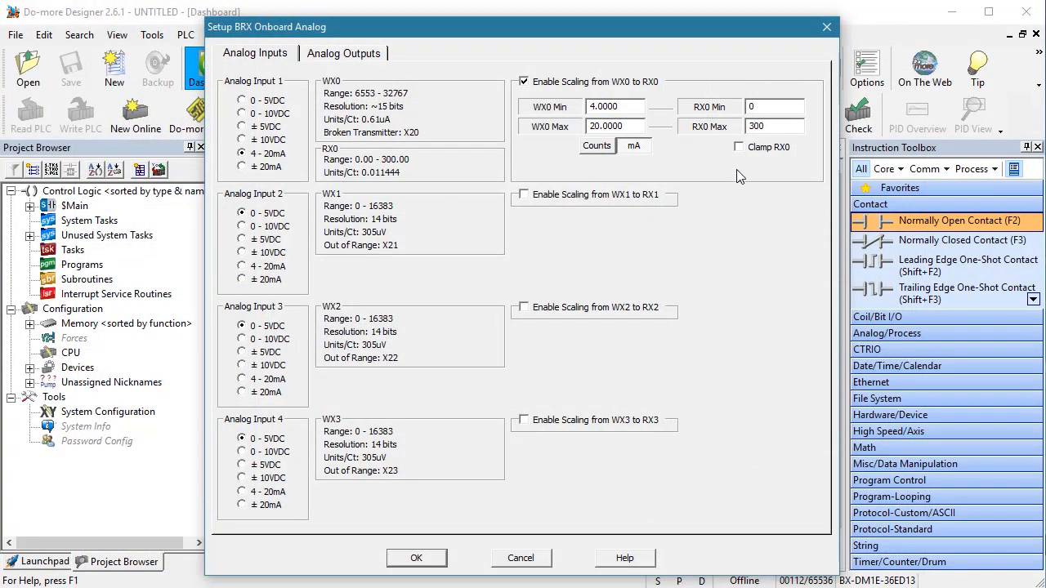
click(774, 126)
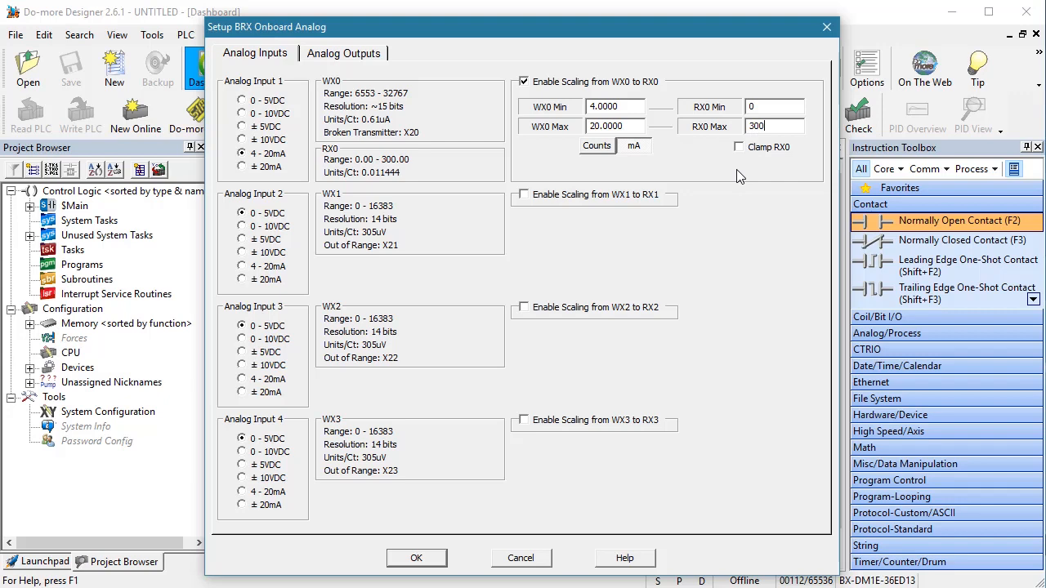
click(615, 106)
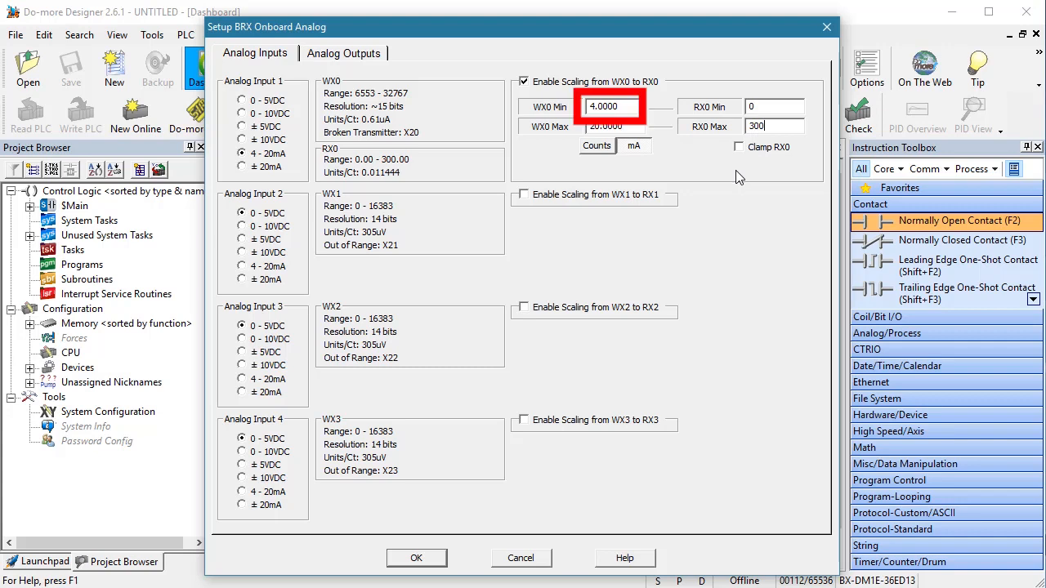
click(596, 145)
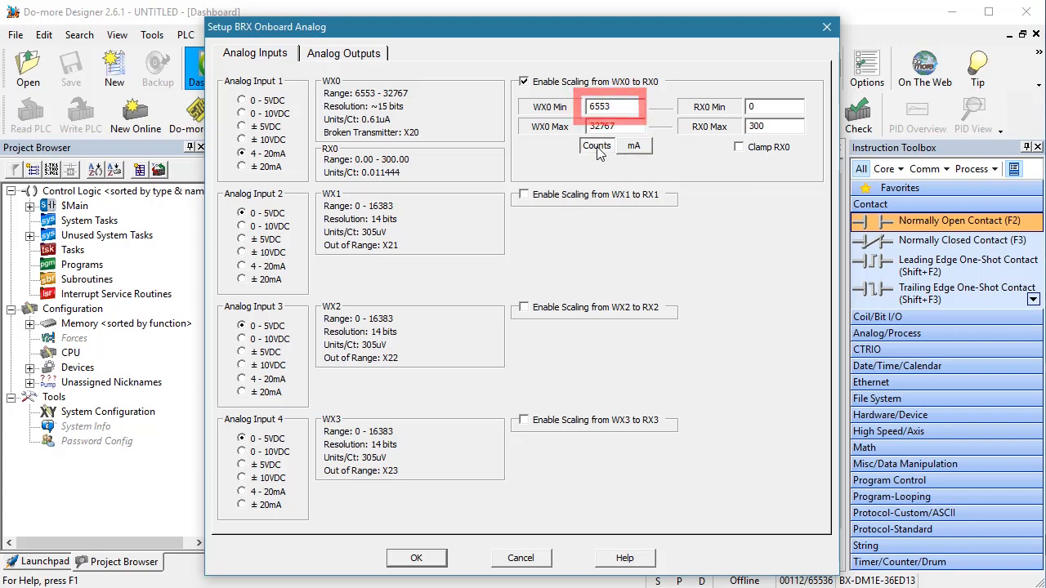
click(634, 146)
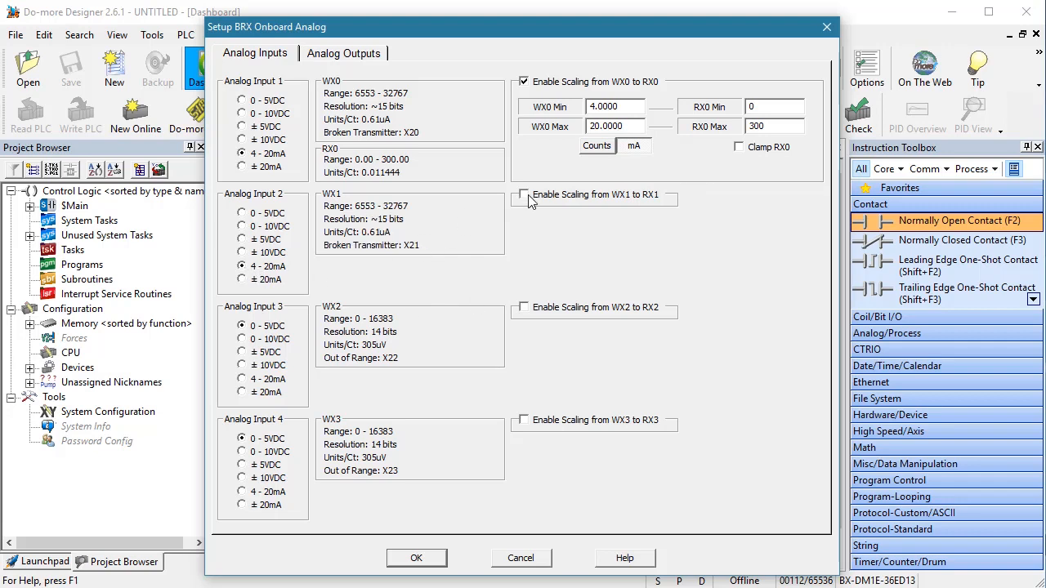
Scale WX1 into RX1 with Min -40 and Max 185, then accept the analog input settings
click(523, 195)
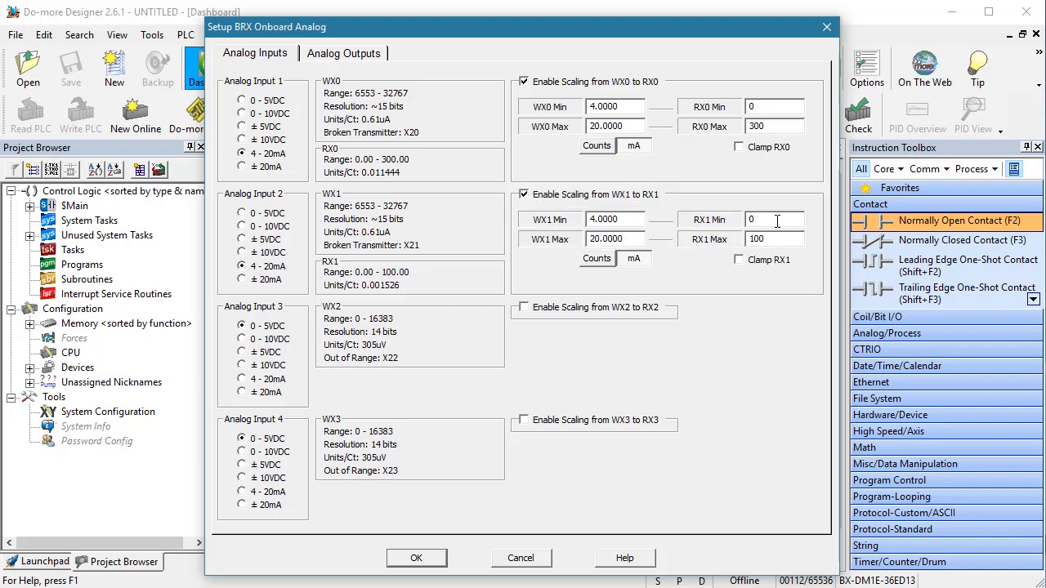
text(-40)
text(185)
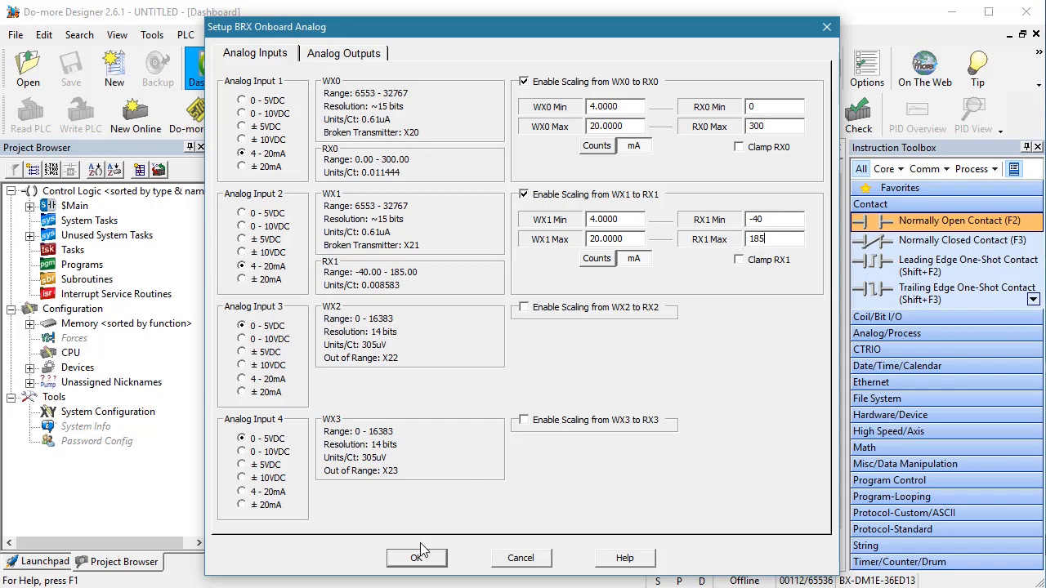
click(417, 555)
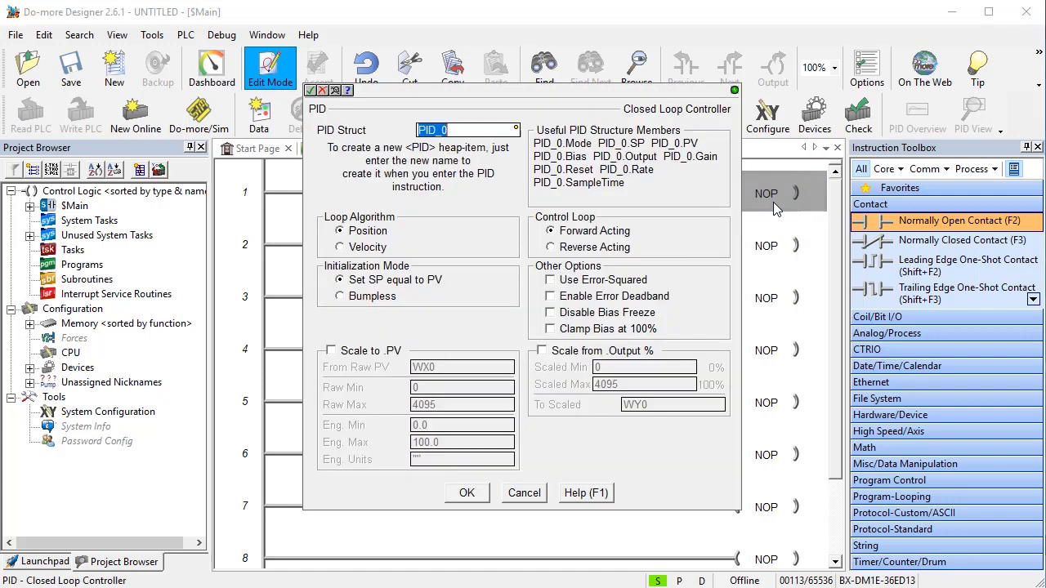
Name the PID structure OvenPID, keeping Position, Forward Acting and SP equal to PV
text(Oven)
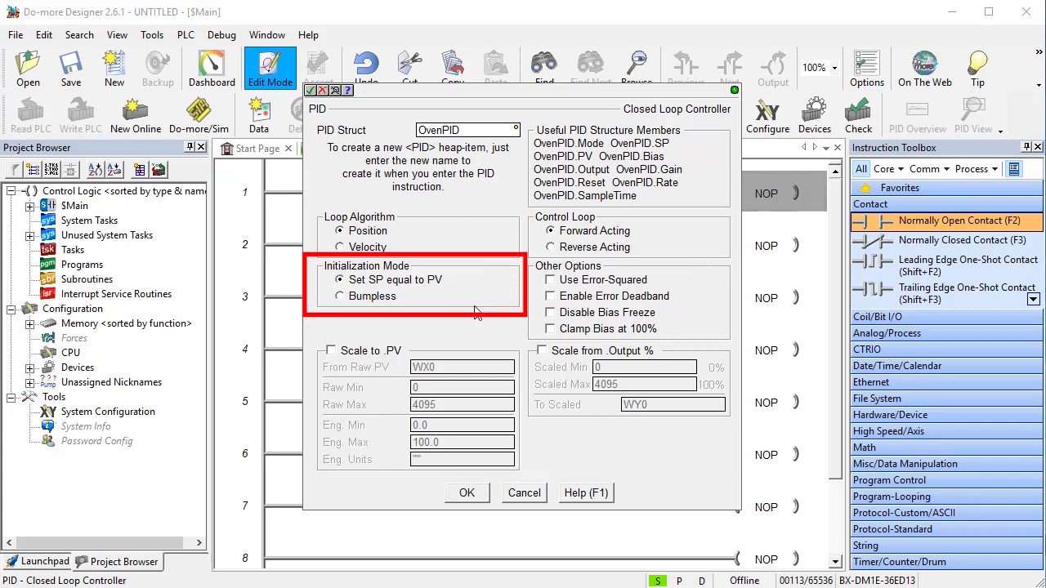
mouse_move(461, 291)
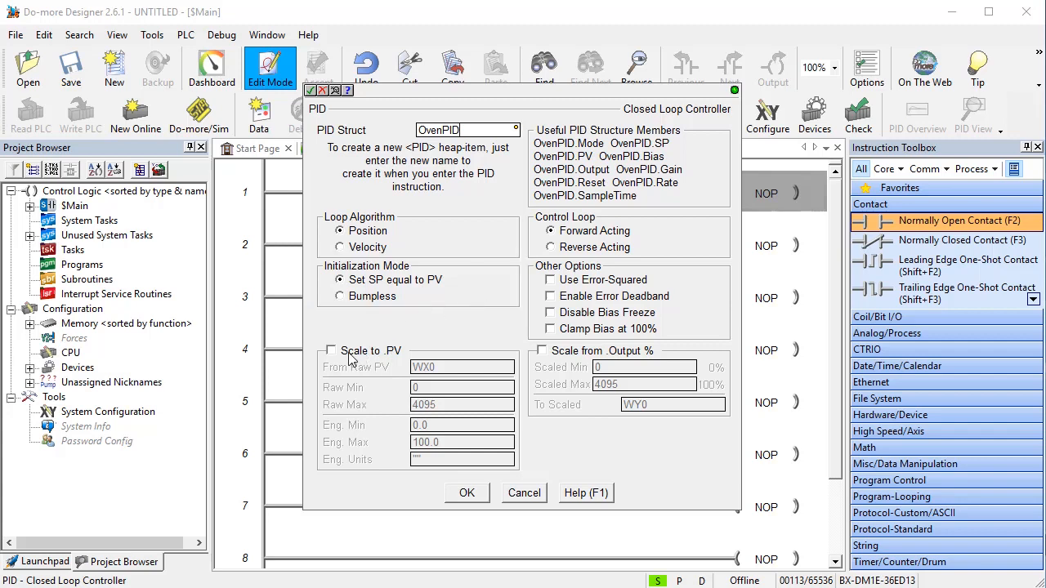
Enable PV scaling from RX0, raw max 300, engineering max 300, units "DegF"
click(330, 350)
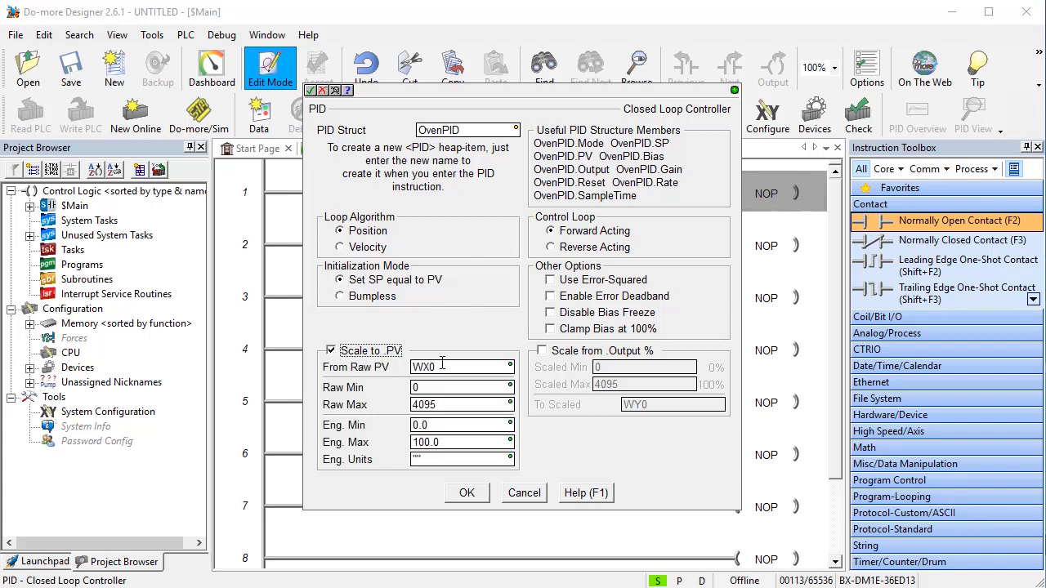
click(458, 366)
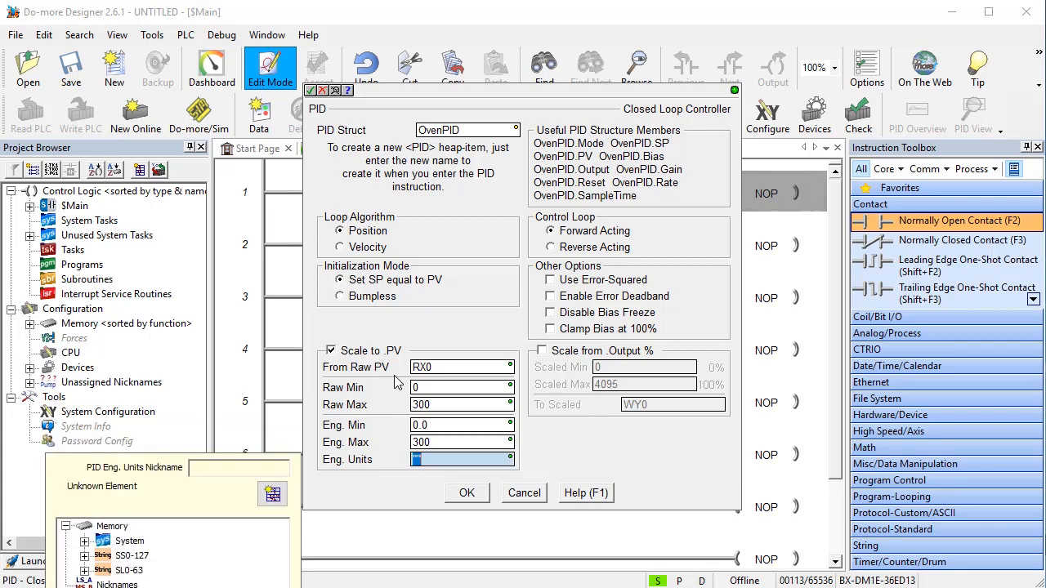
text("DegF")
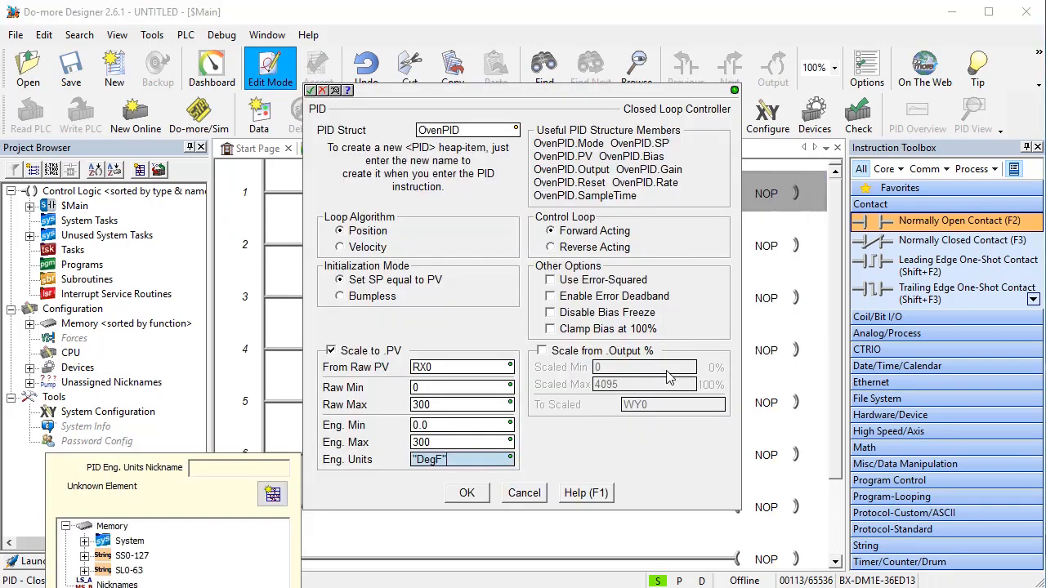
Accept OvenPID on rung 1 and add a TIMEPROP on rung 2 driving Y0 from OvenPID.Output, 0–100
click(467, 493)
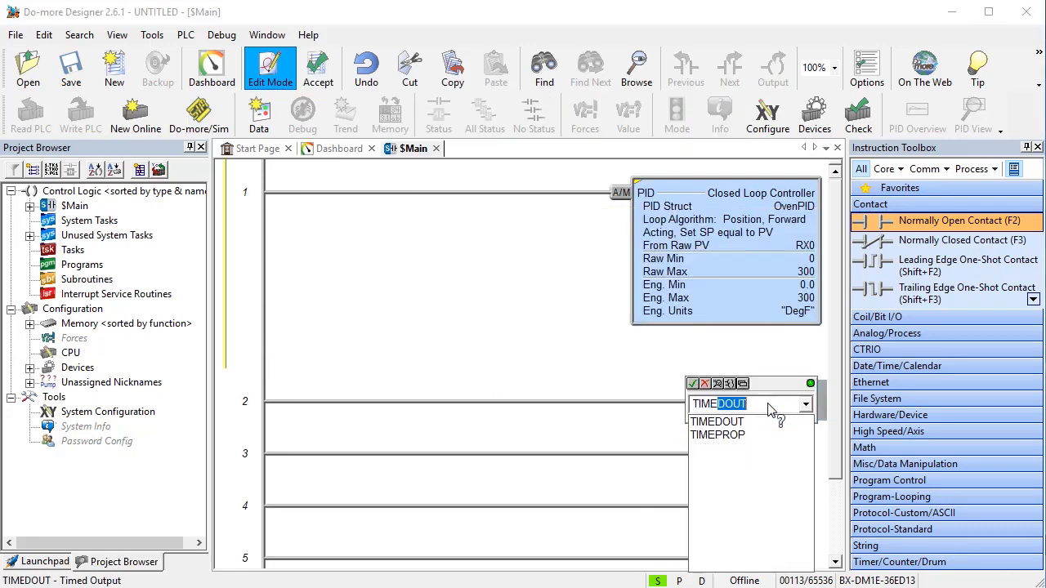
click(718, 435)
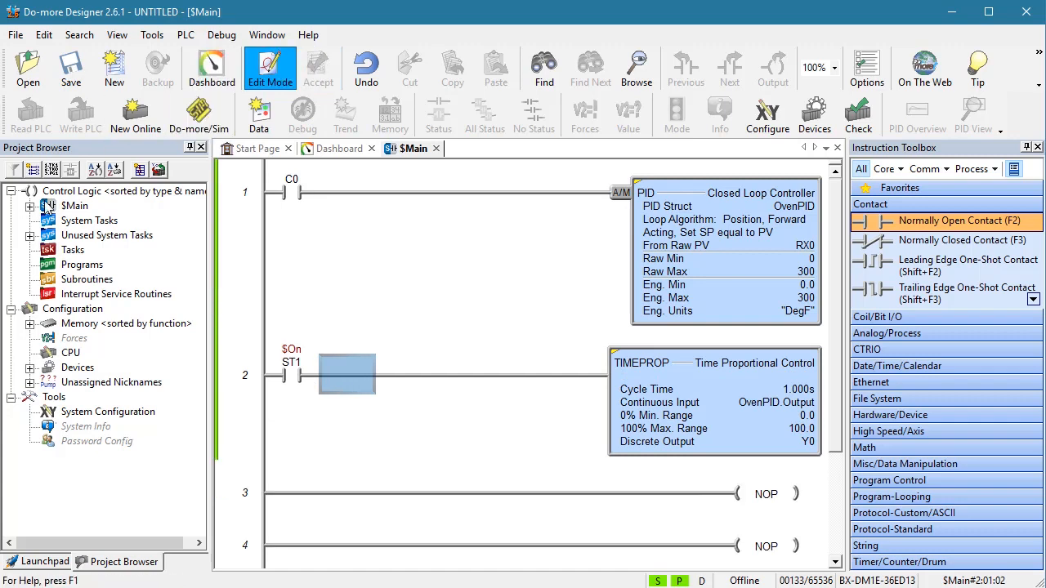
Open the $tFirstScan task from the Unused System Tasks list in the Project Browser
click(31, 235)
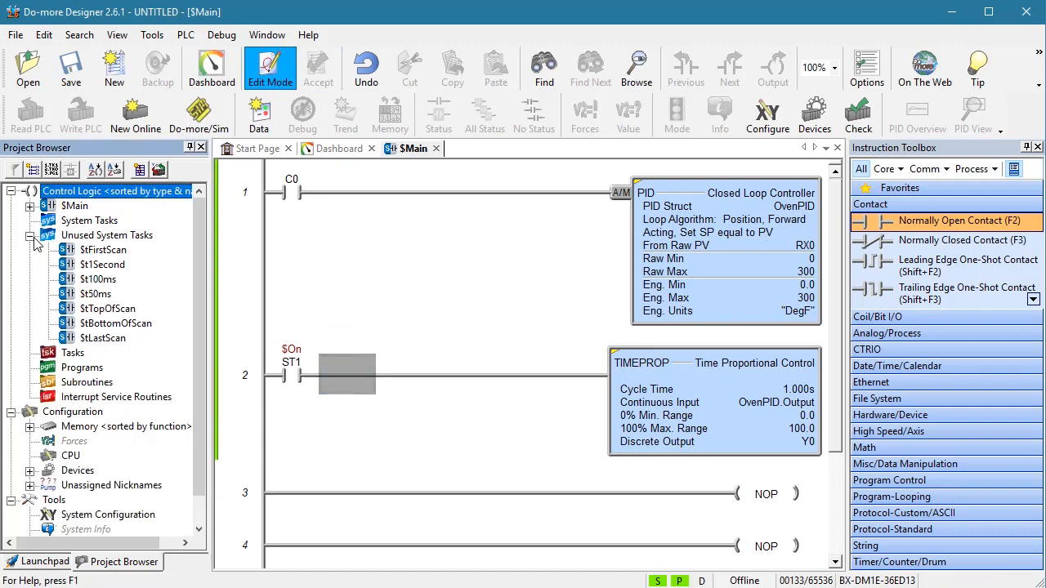
double_click(103, 248)
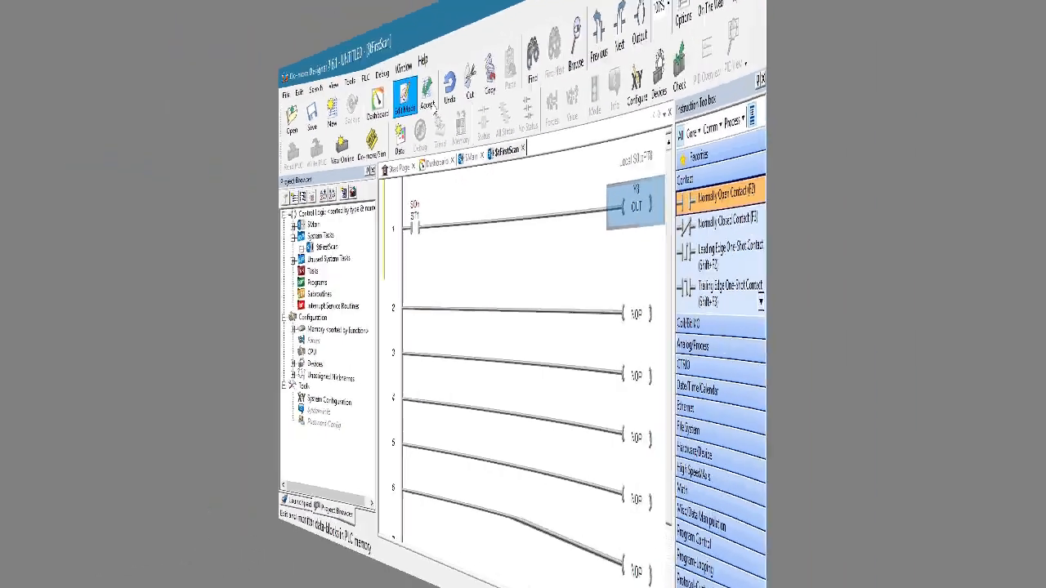
Put the PLC in Run mode and return to the $Main ladder showing live status
click(677, 114)
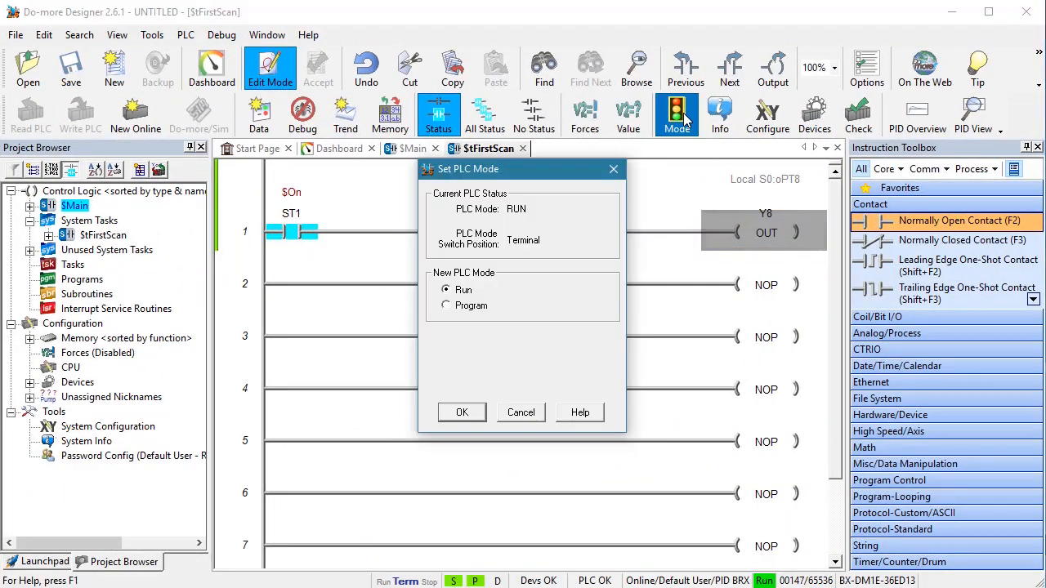
click(461, 412)
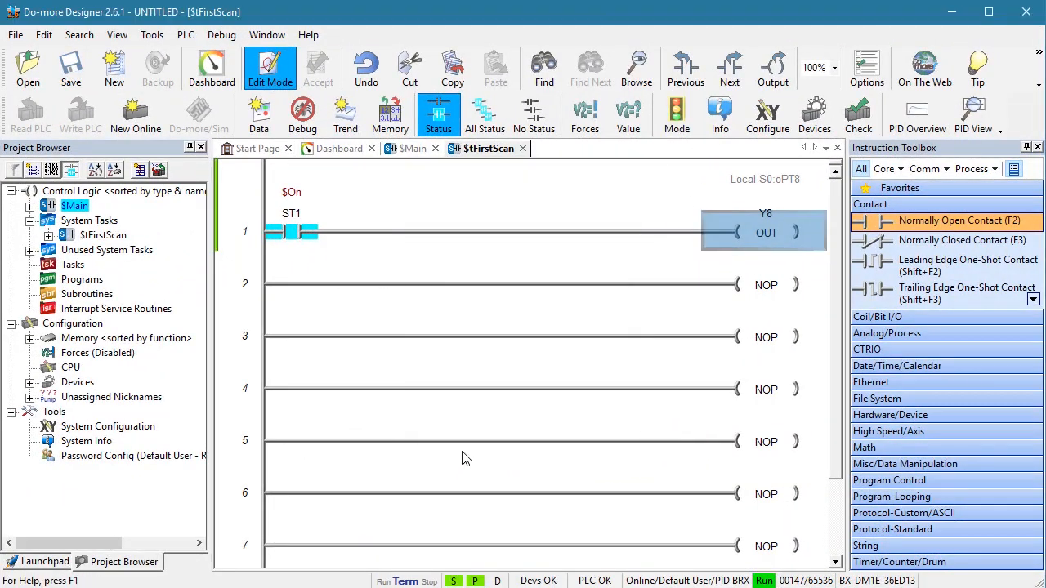
click(411, 147)
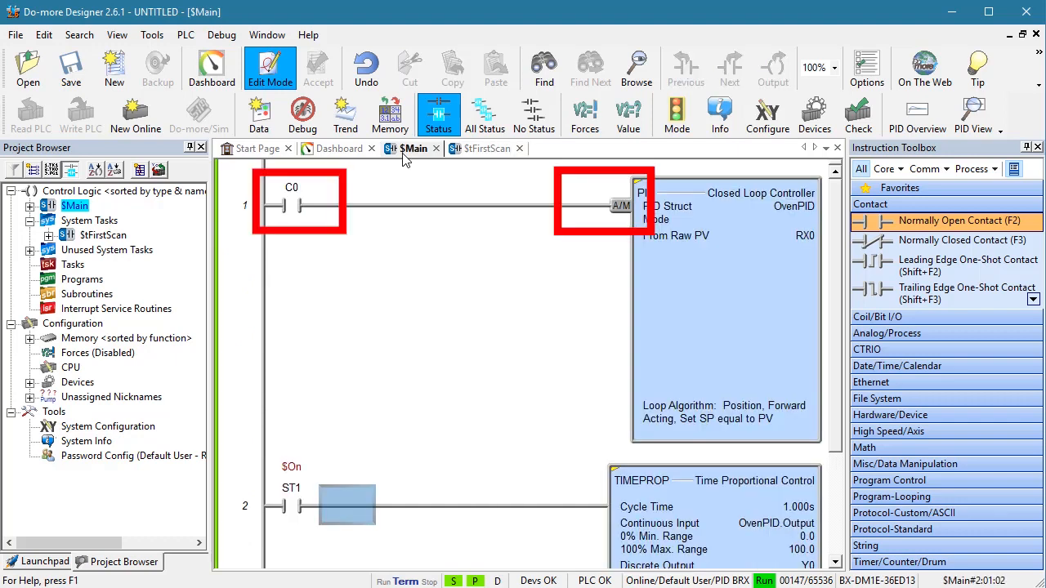